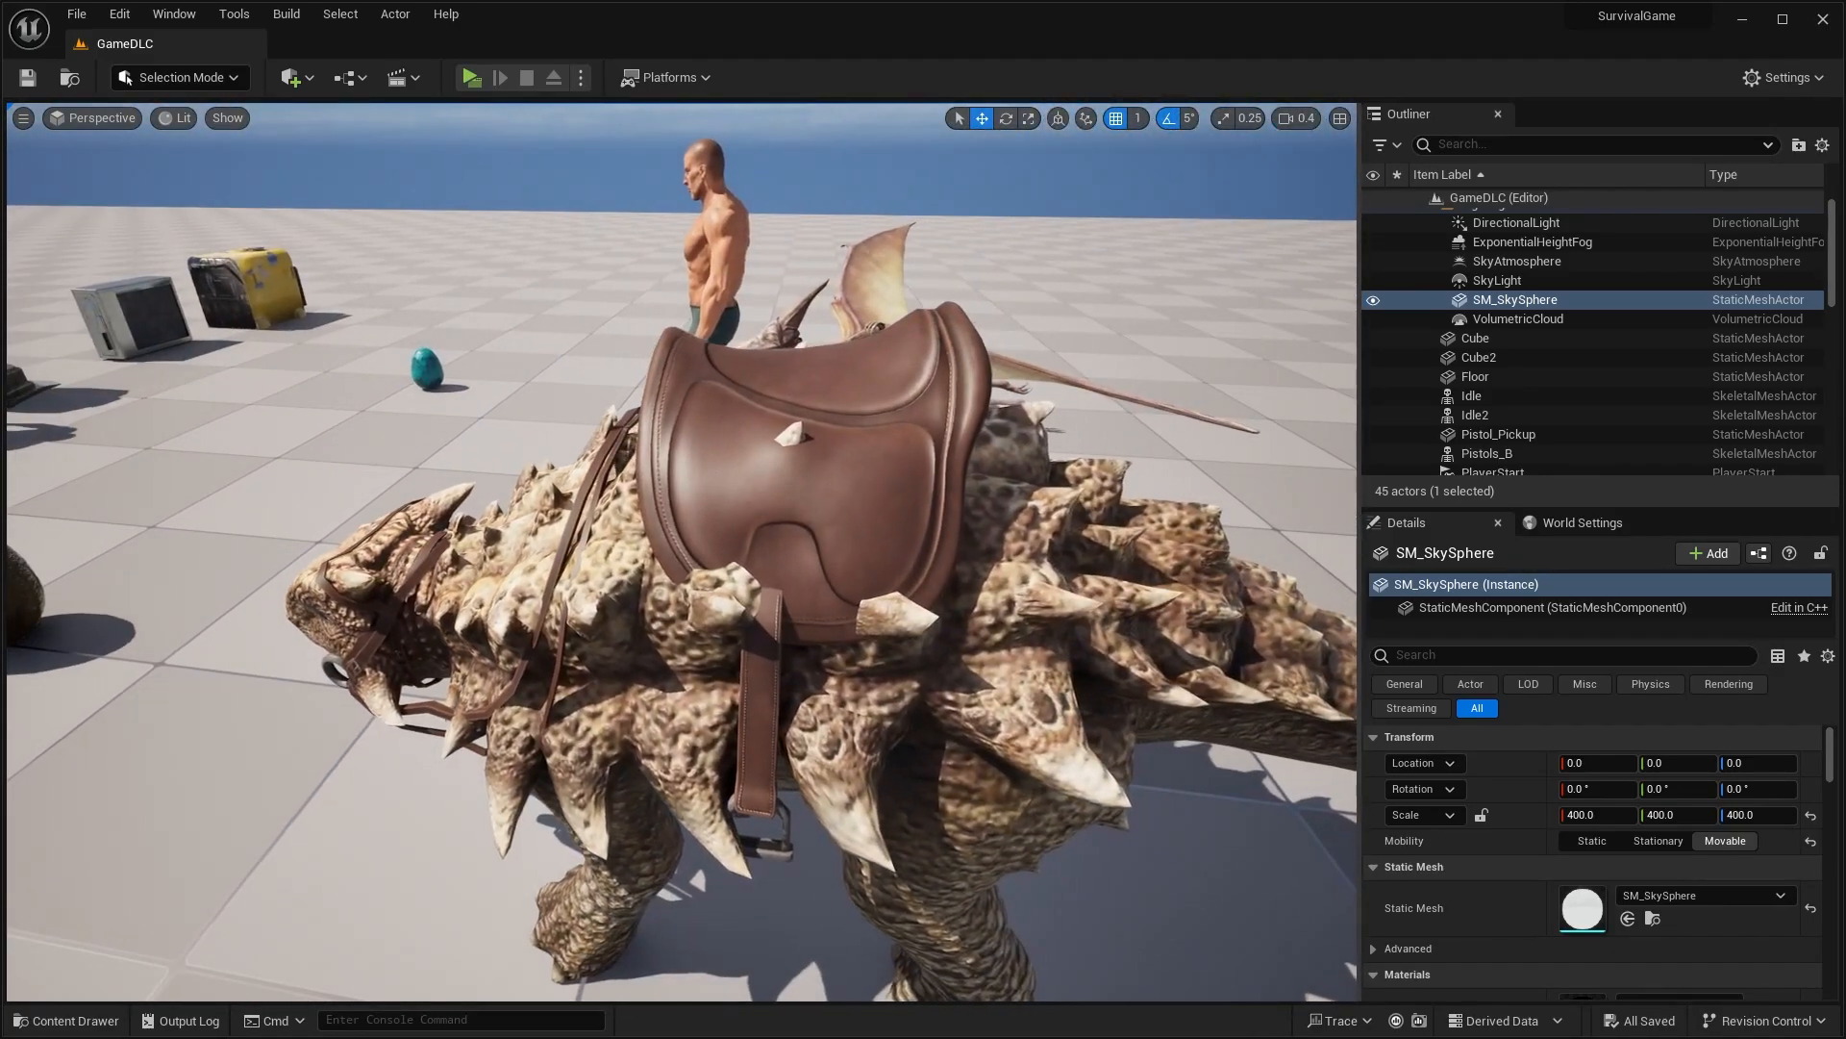
Scroll the SmartPoly page to the Unreal Engine 5.4 remastered tagline and enroll price
{"action": "left_click", "coordinate": [470, 78]}
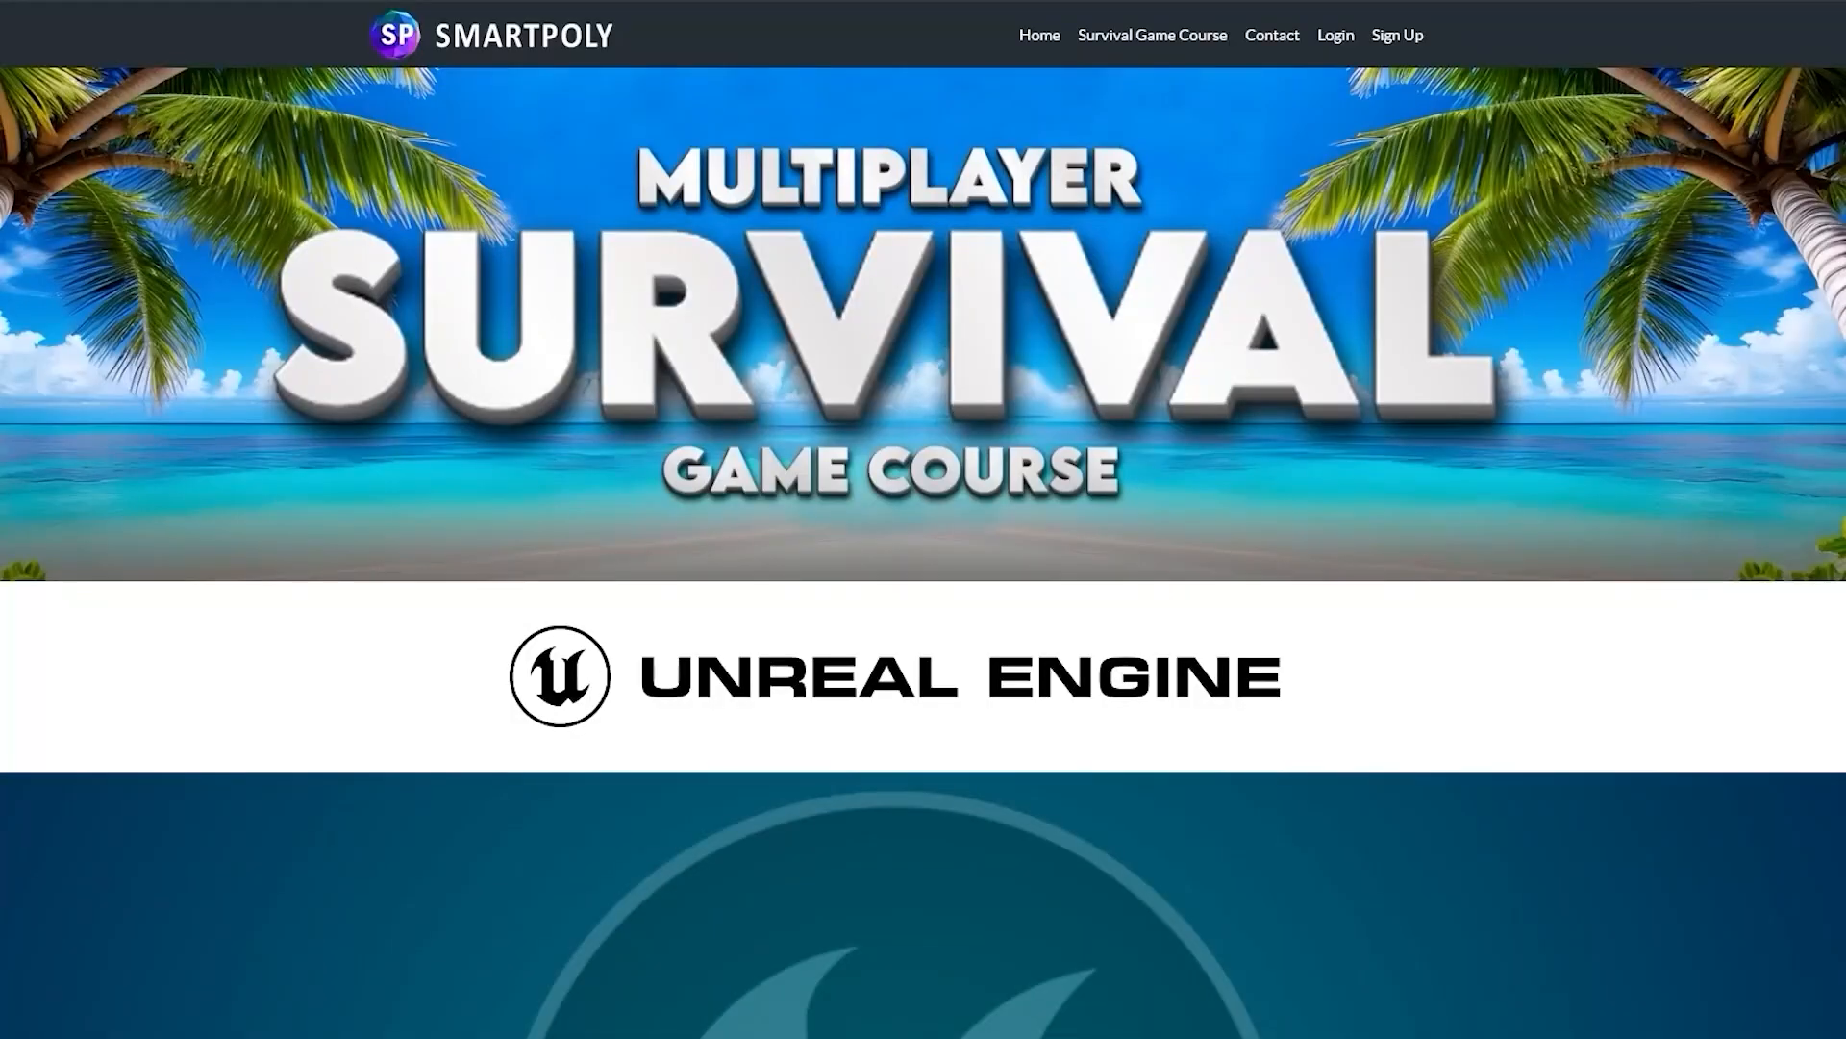
{"action": "scroll", "scroll_direction": "down", "scroll_amount": 3}
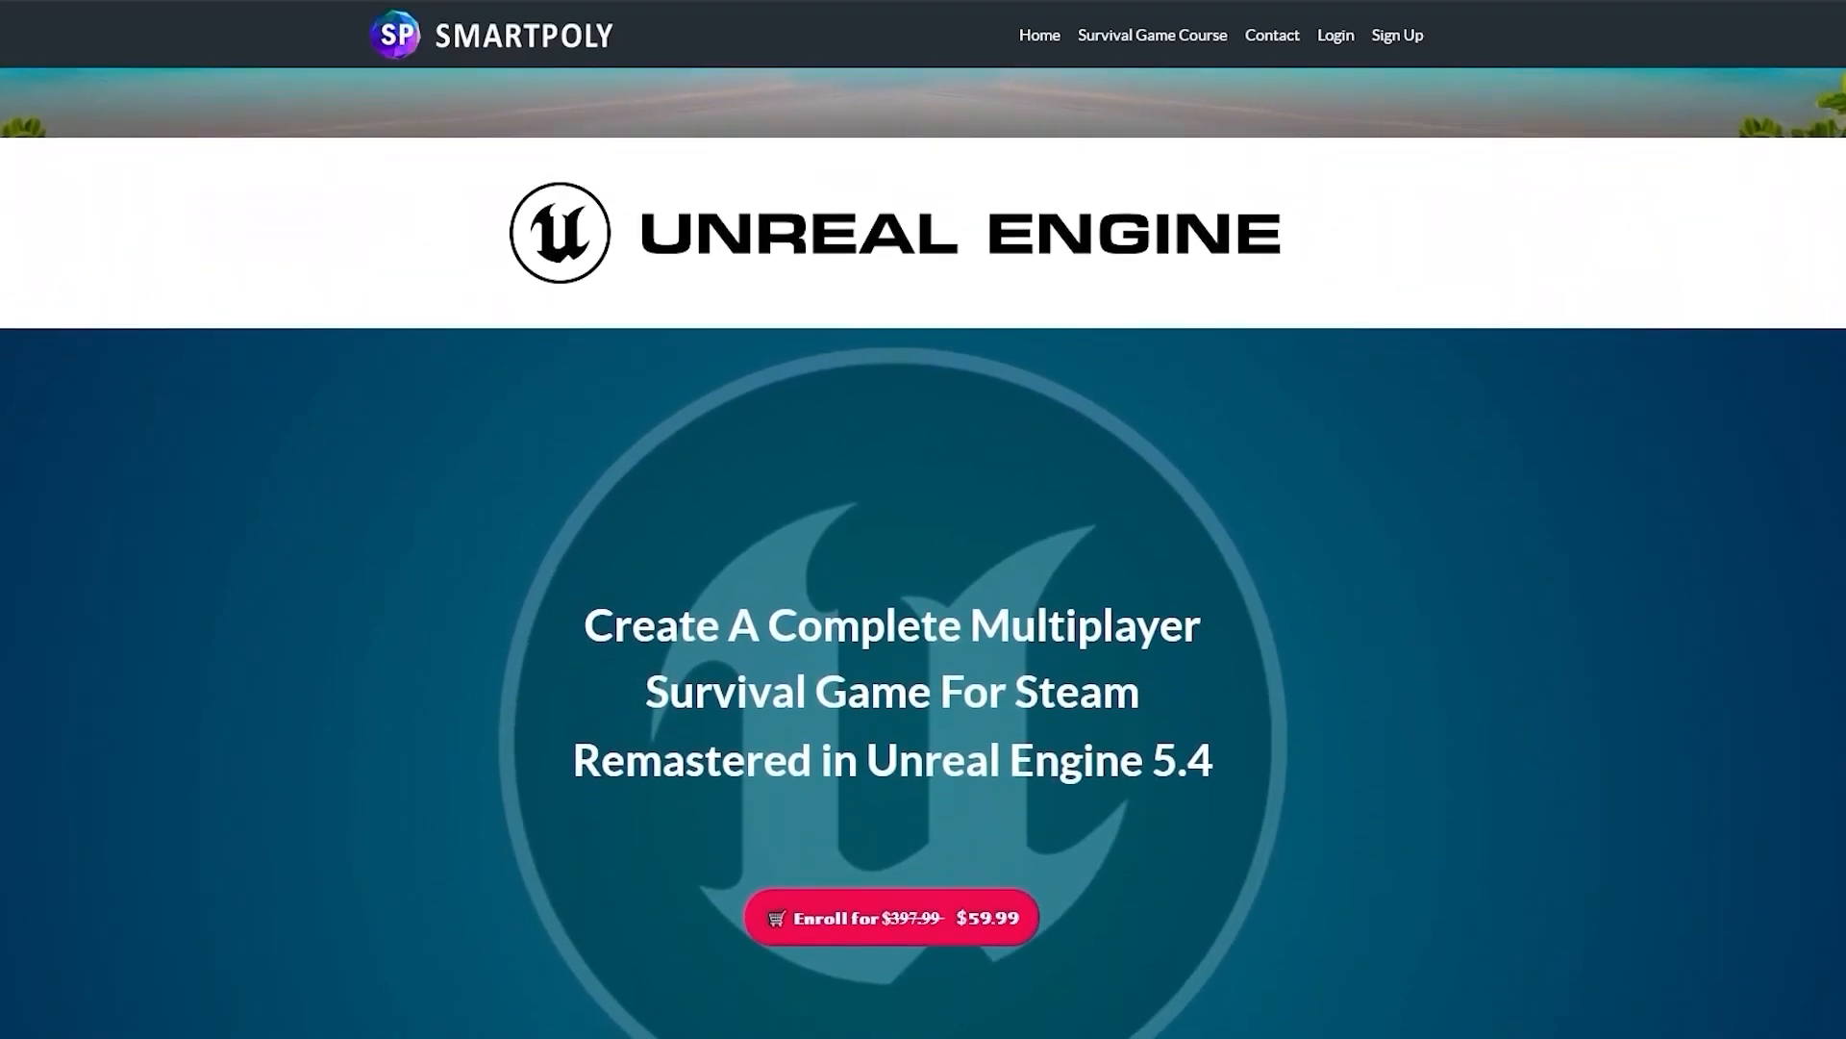
{"action": "scroll", "scroll_direction": "down", "scroll_amount": 3}
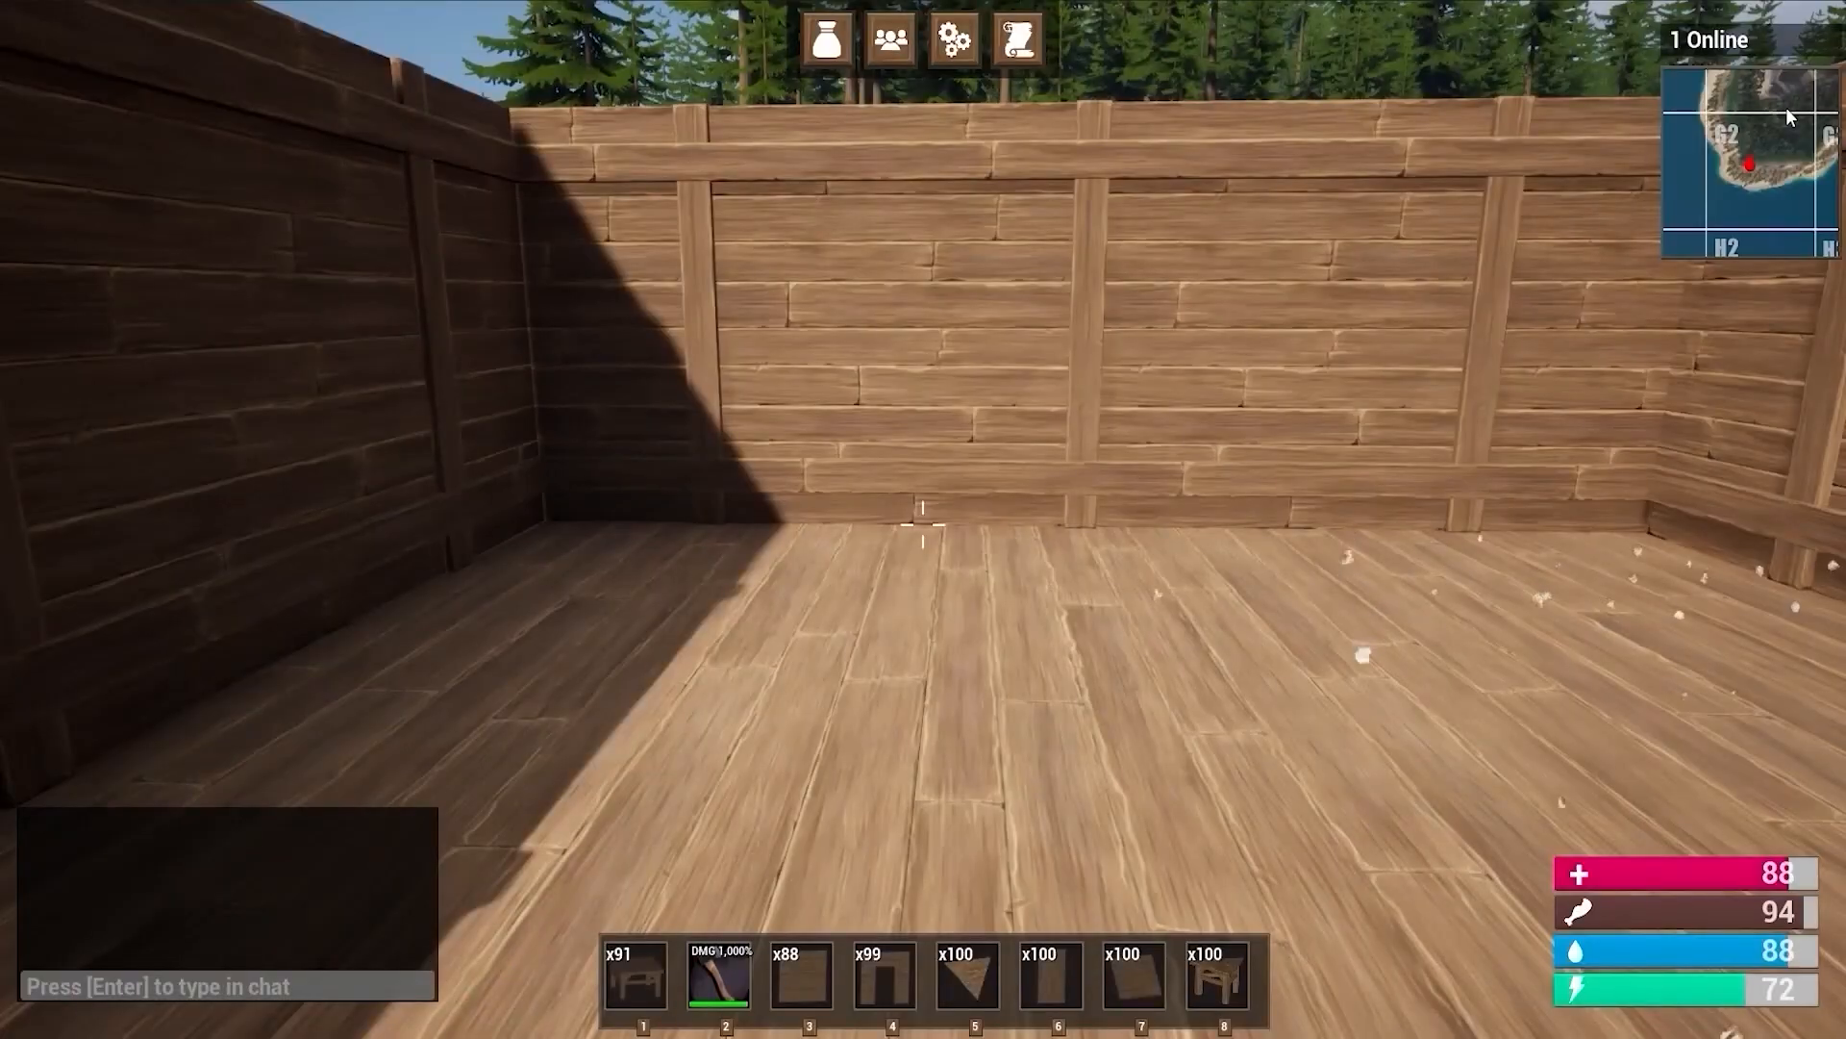
Equip the pickaxe and strike the large rock to gather Stone and Iron Ore
{"action": "key", "text": "Tab"}
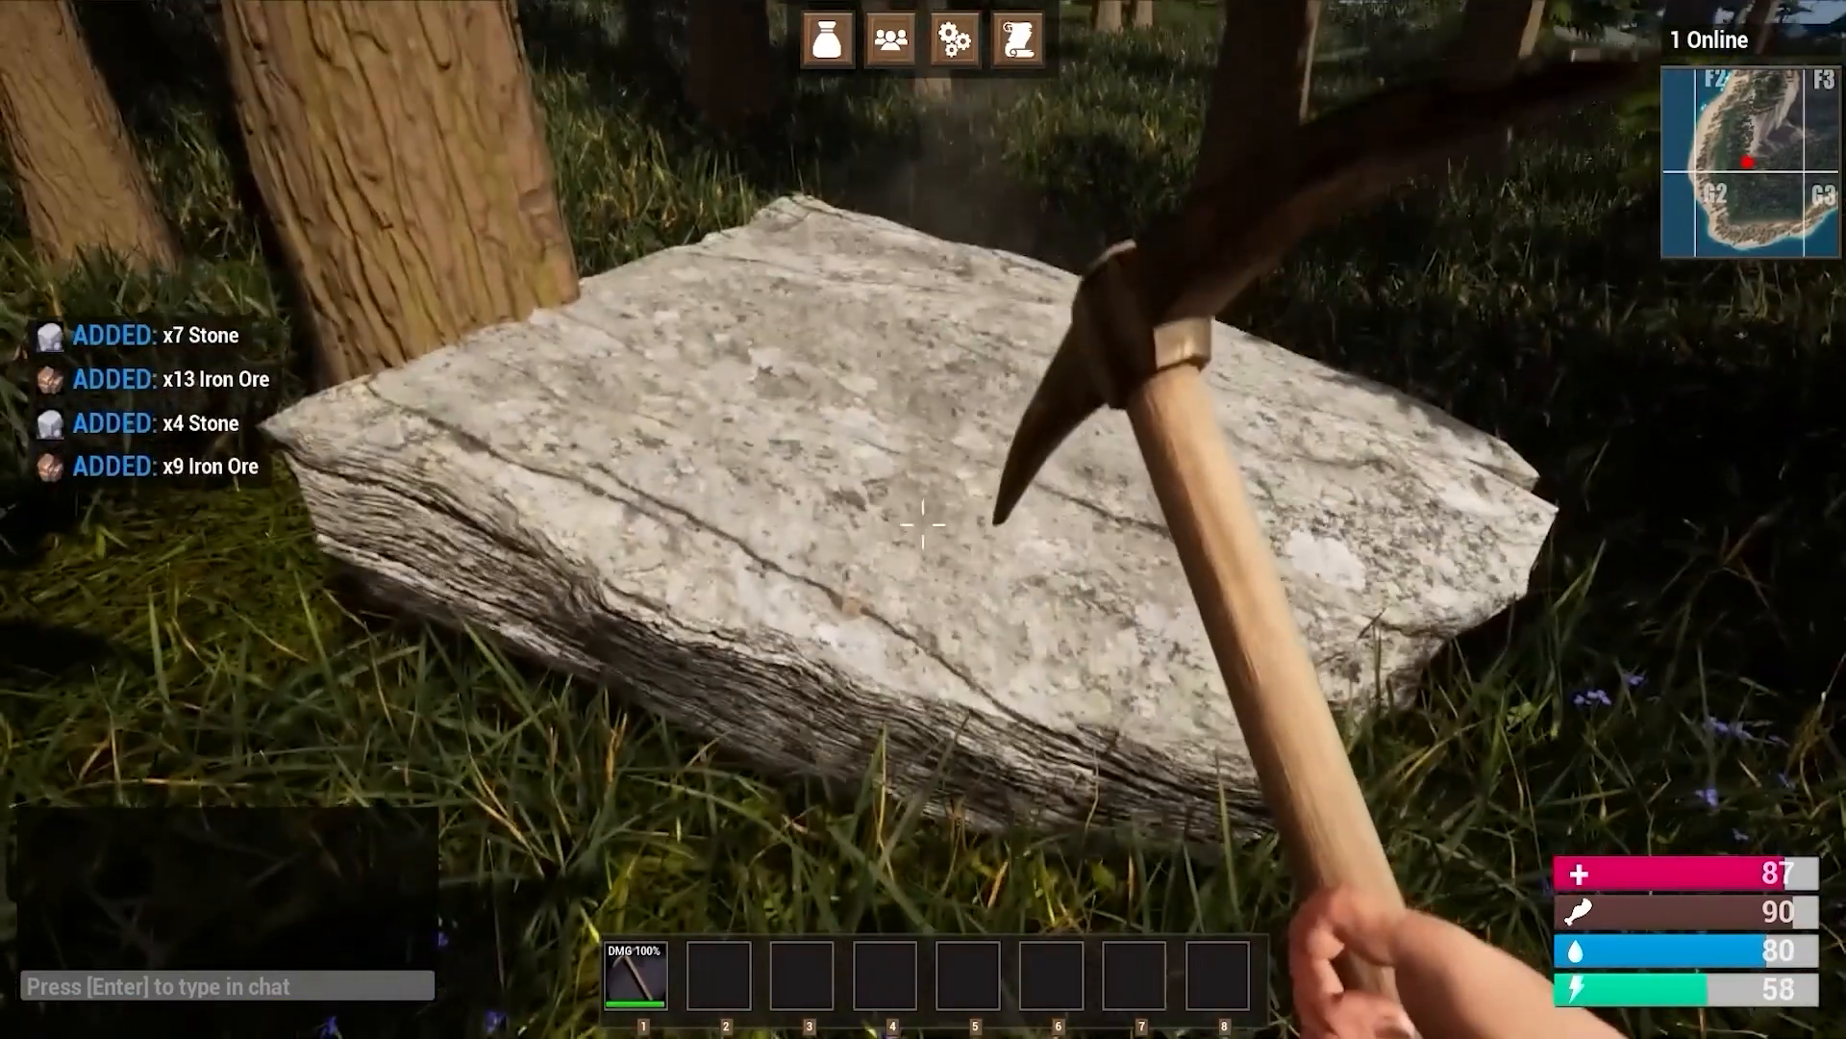
{"action": "left_click", "coordinate": [923, 526]}
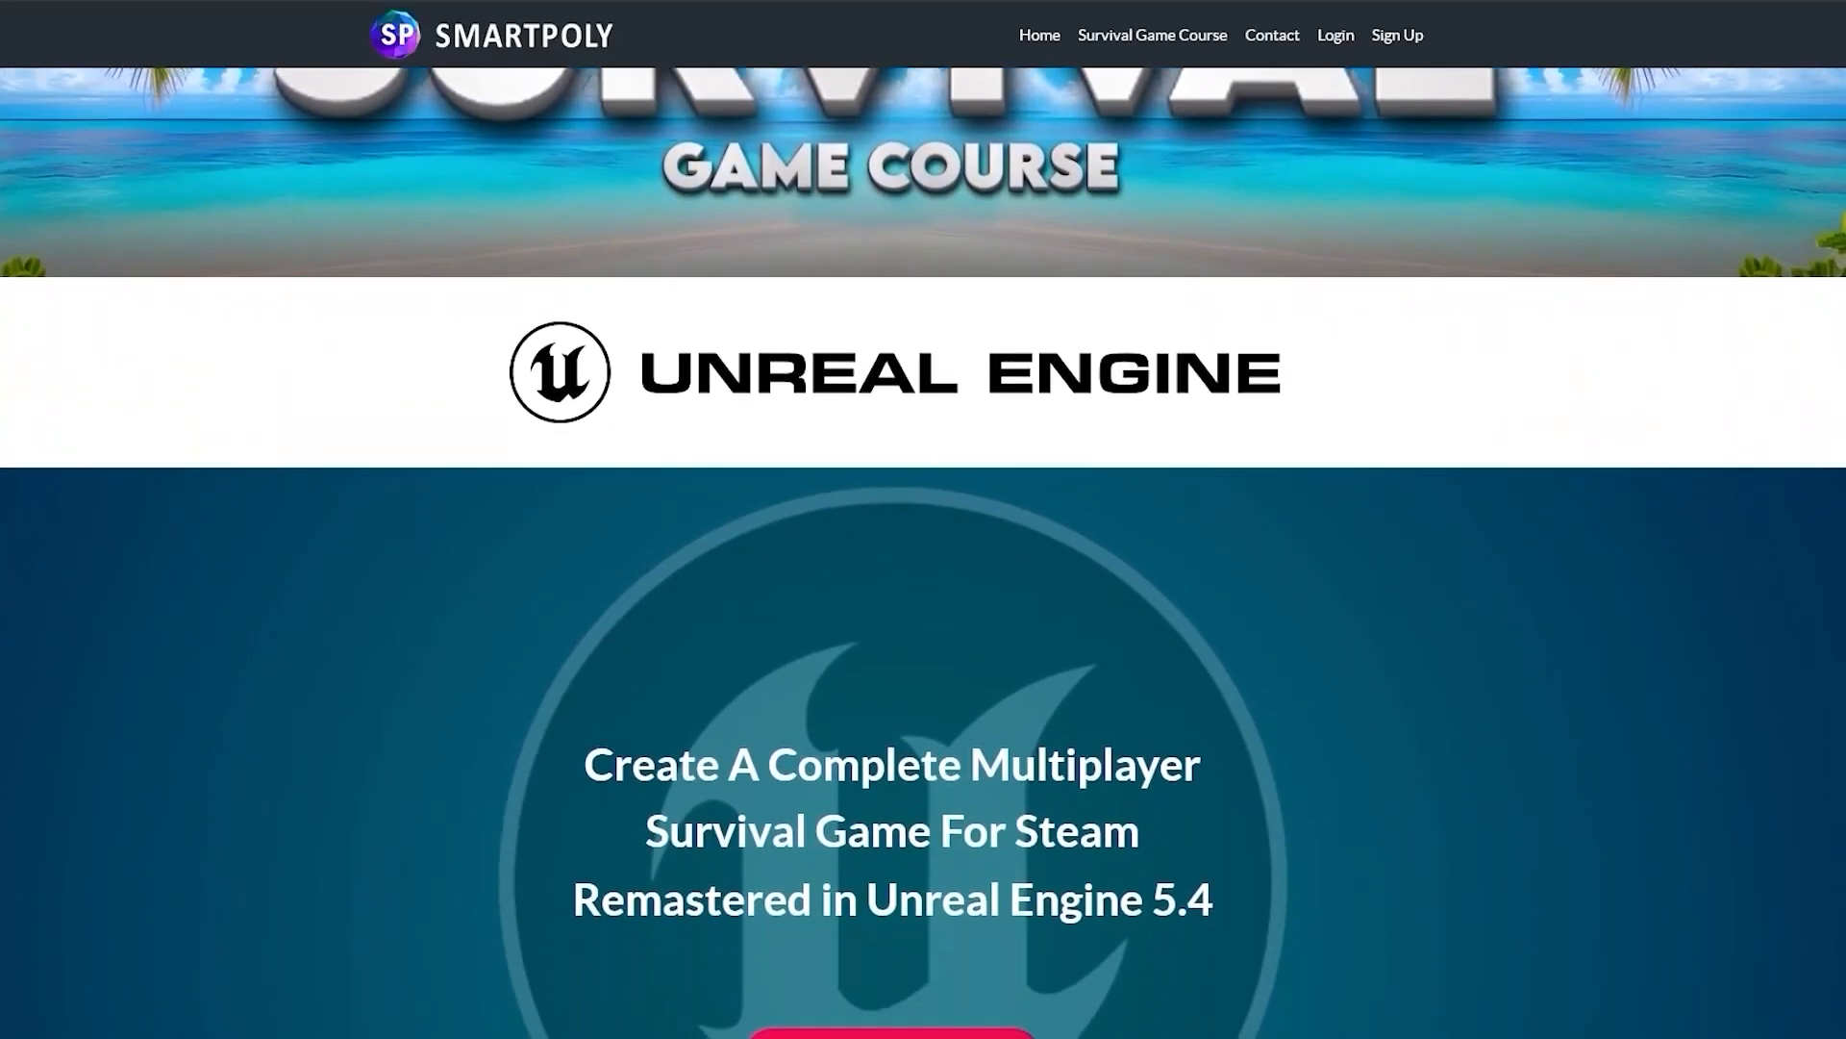
{"action": "scroll", "scroll_direction": "down", "scroll_amount": 3}
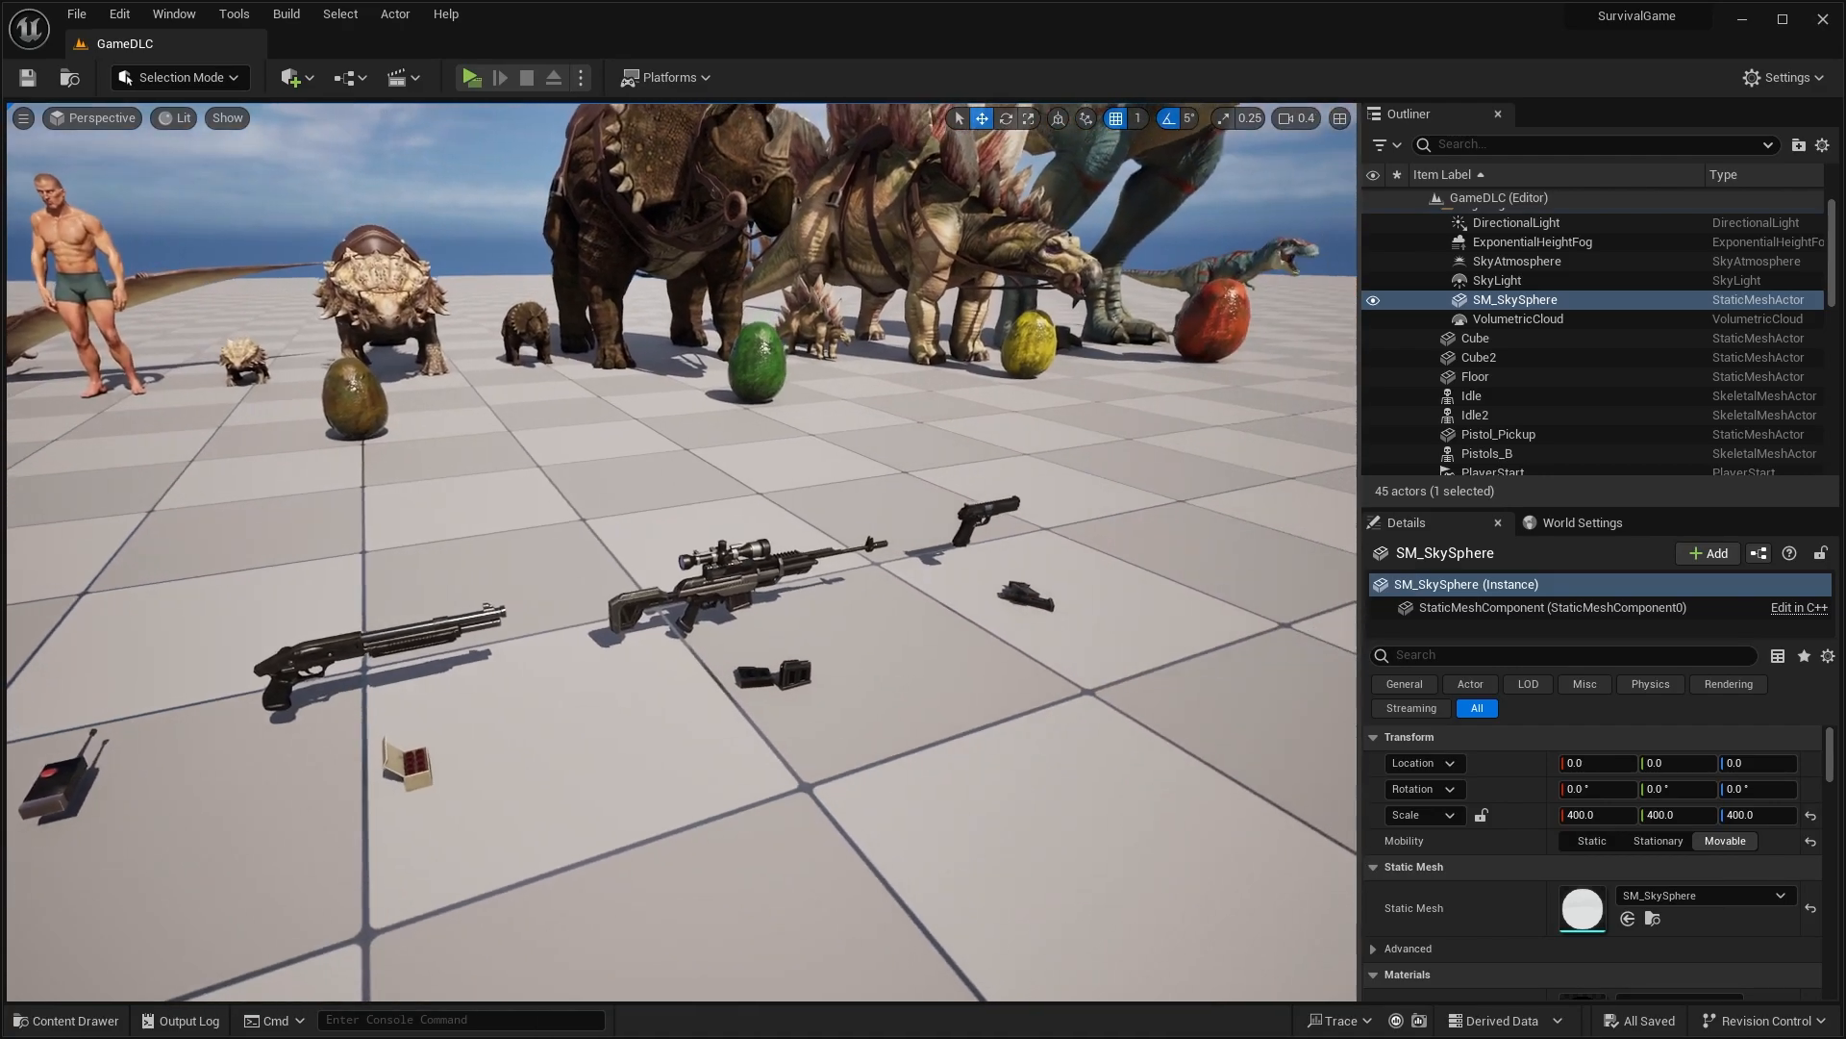
Open the content browser drawer to view the Pteradactyl Materials folder
{"action": "left_click", "coordinate": [68, 1019]}
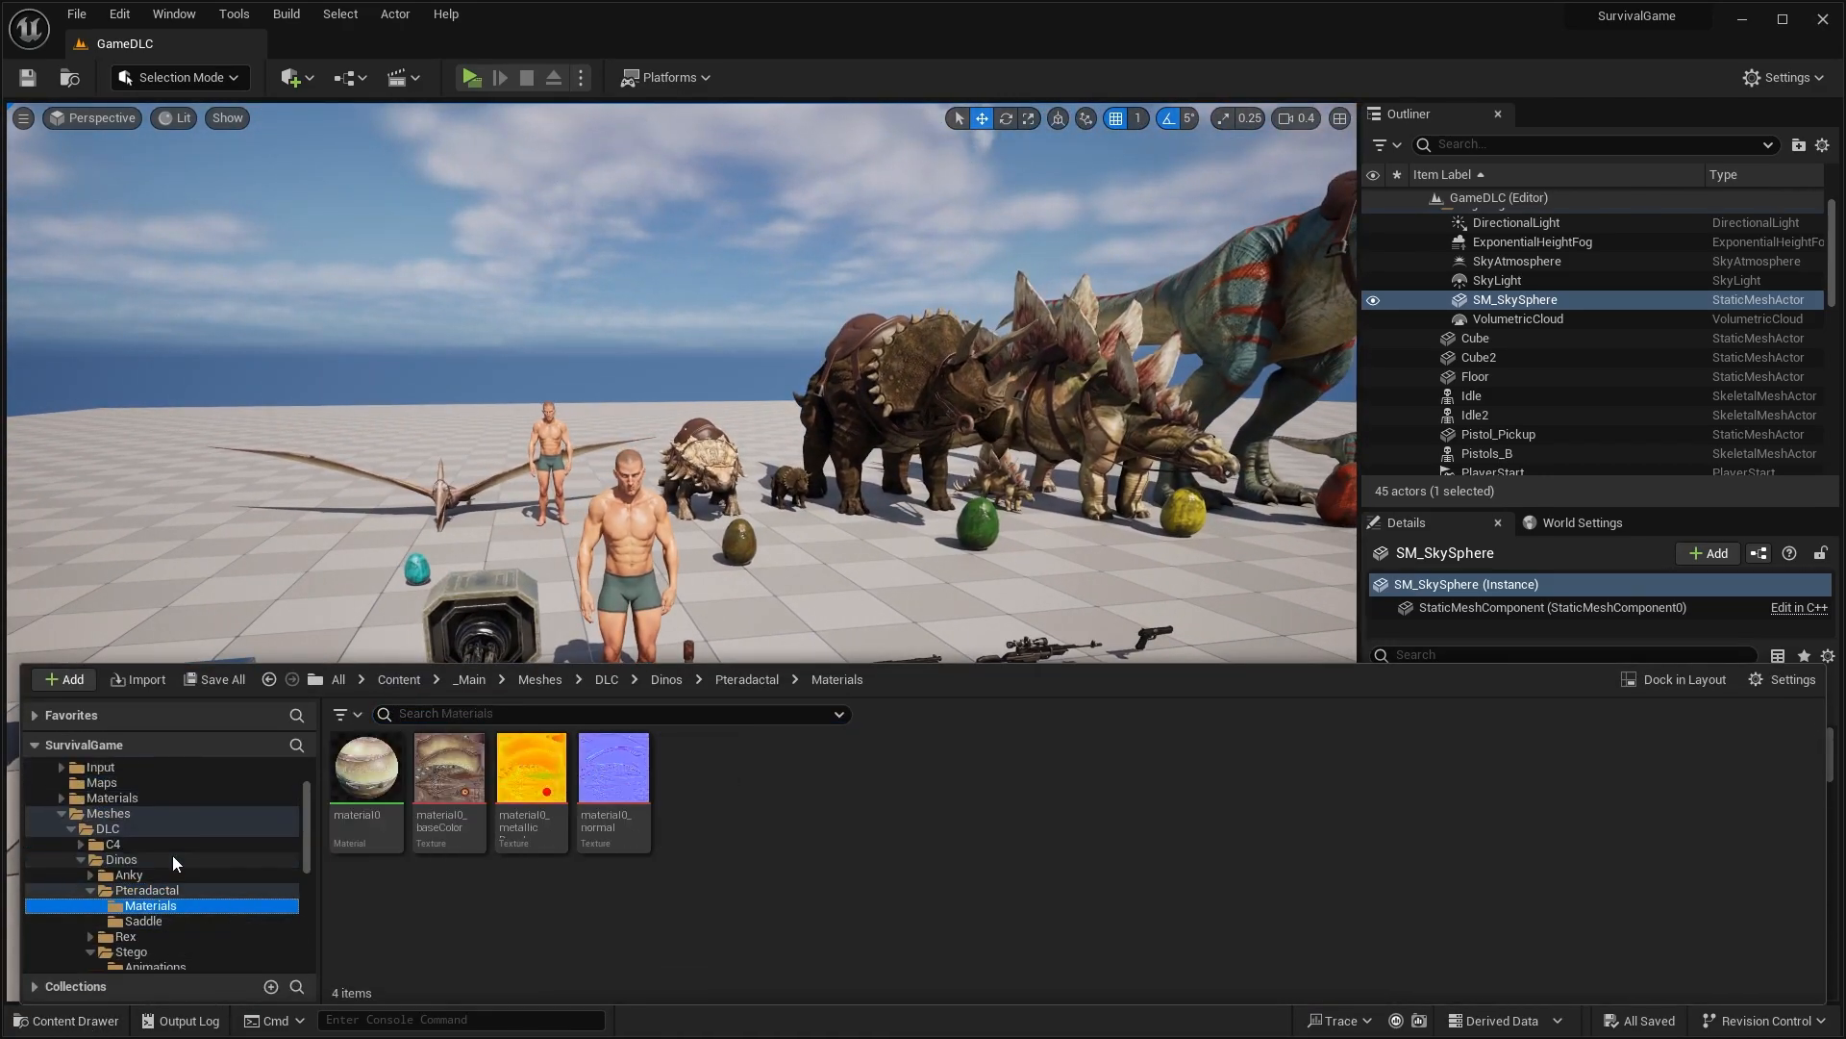
{"action": "mouse_move", "coordinate": [1682, 677]}
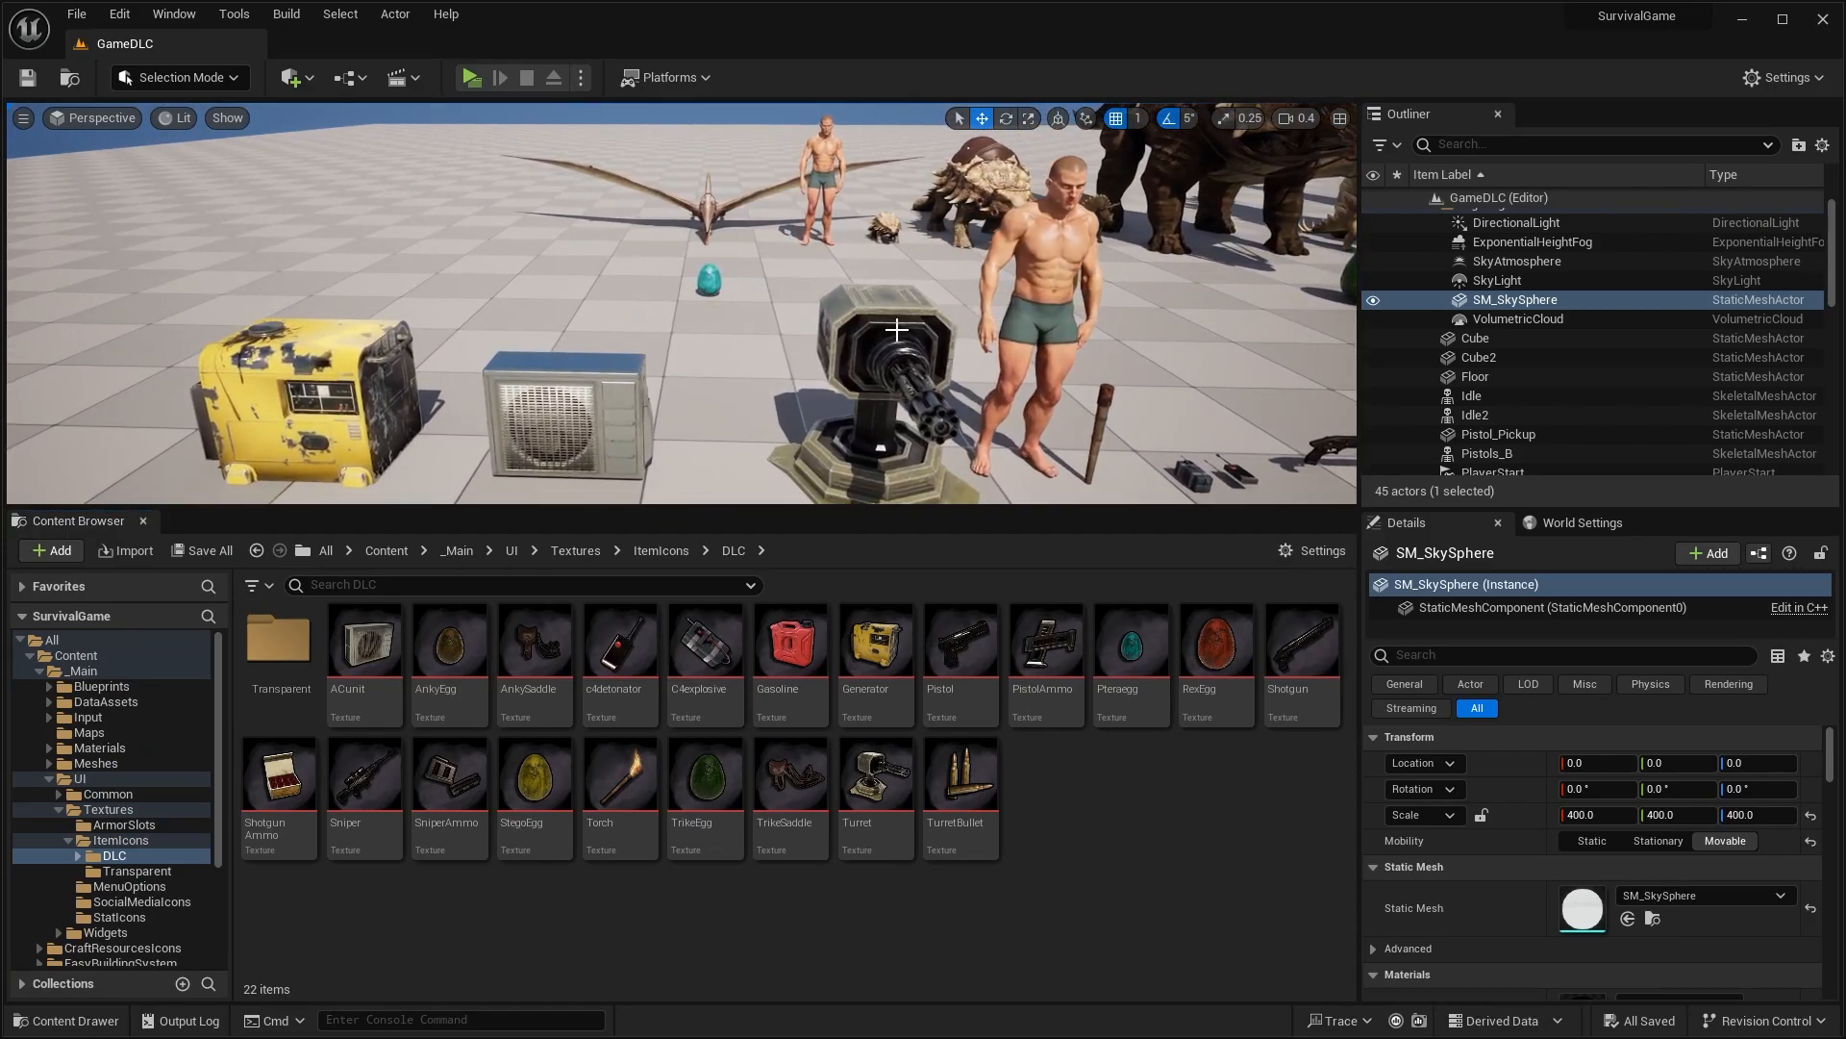
{"action": "mouse_move", "coordinate": [362, 644]}
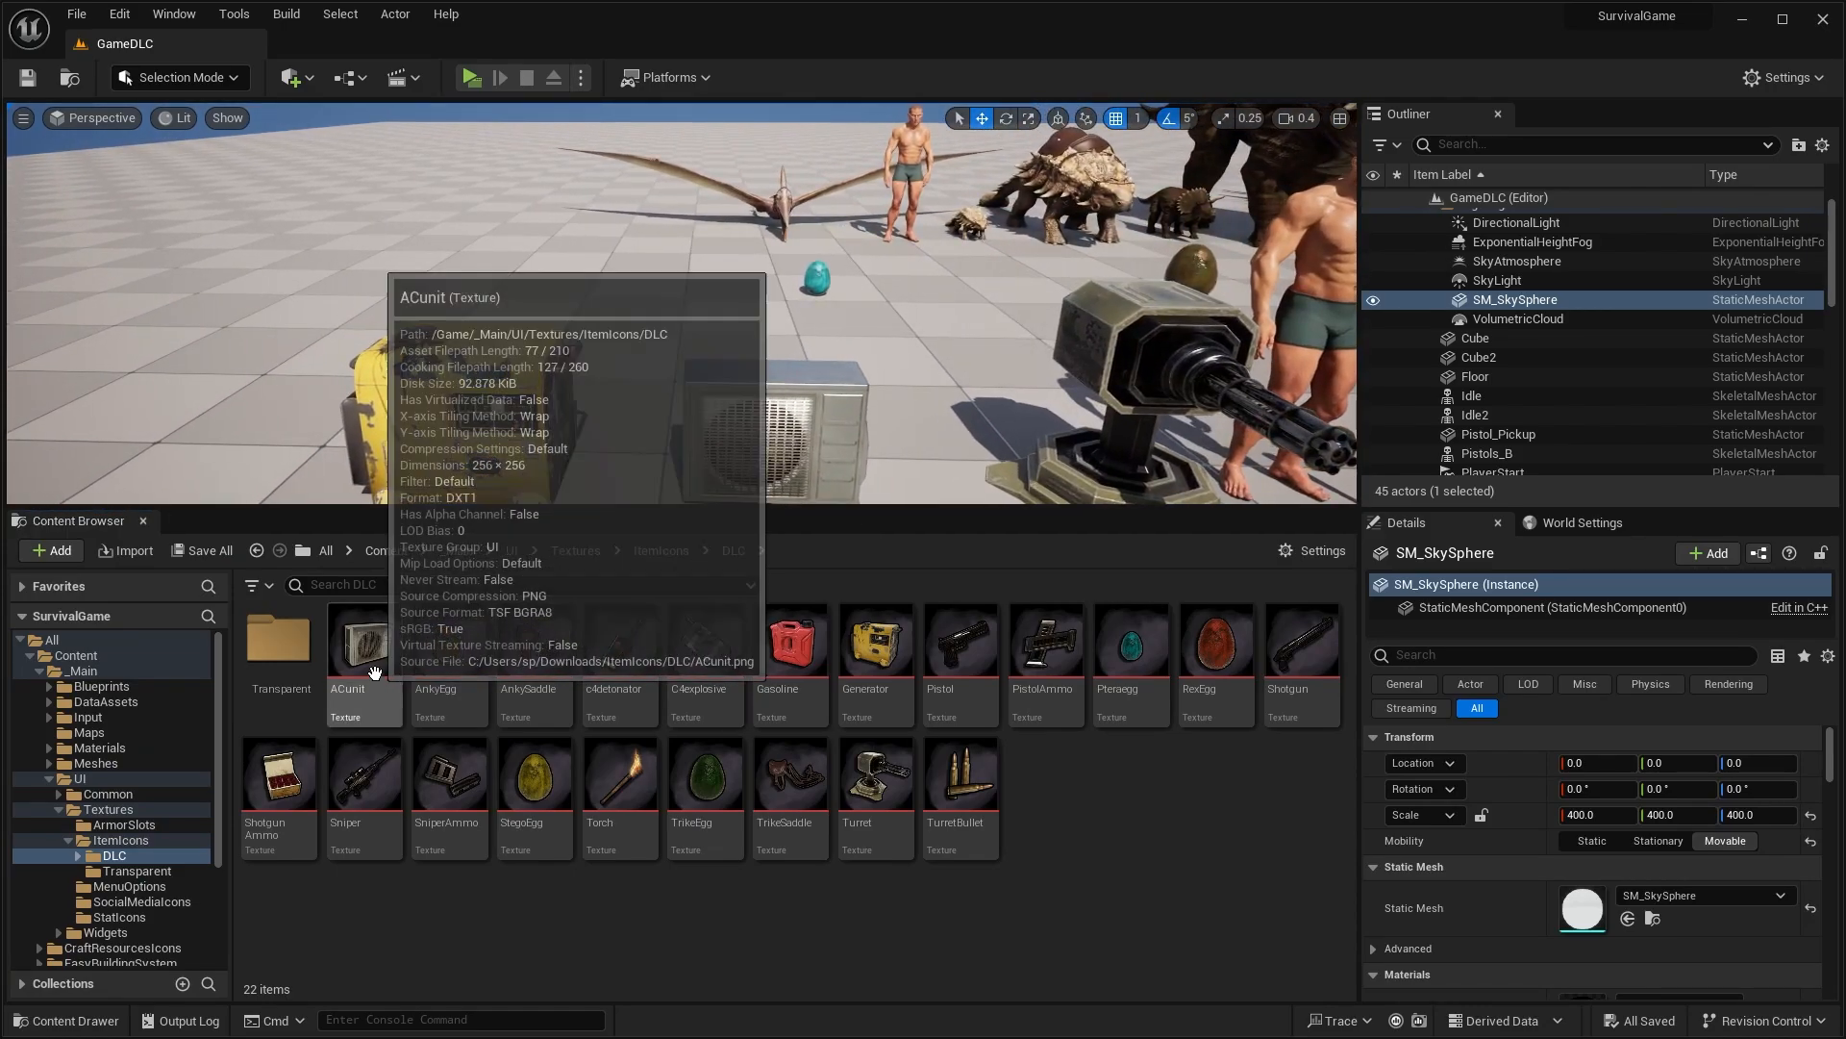
{"action": "mouse_move", "coordinate": [620, 642]}
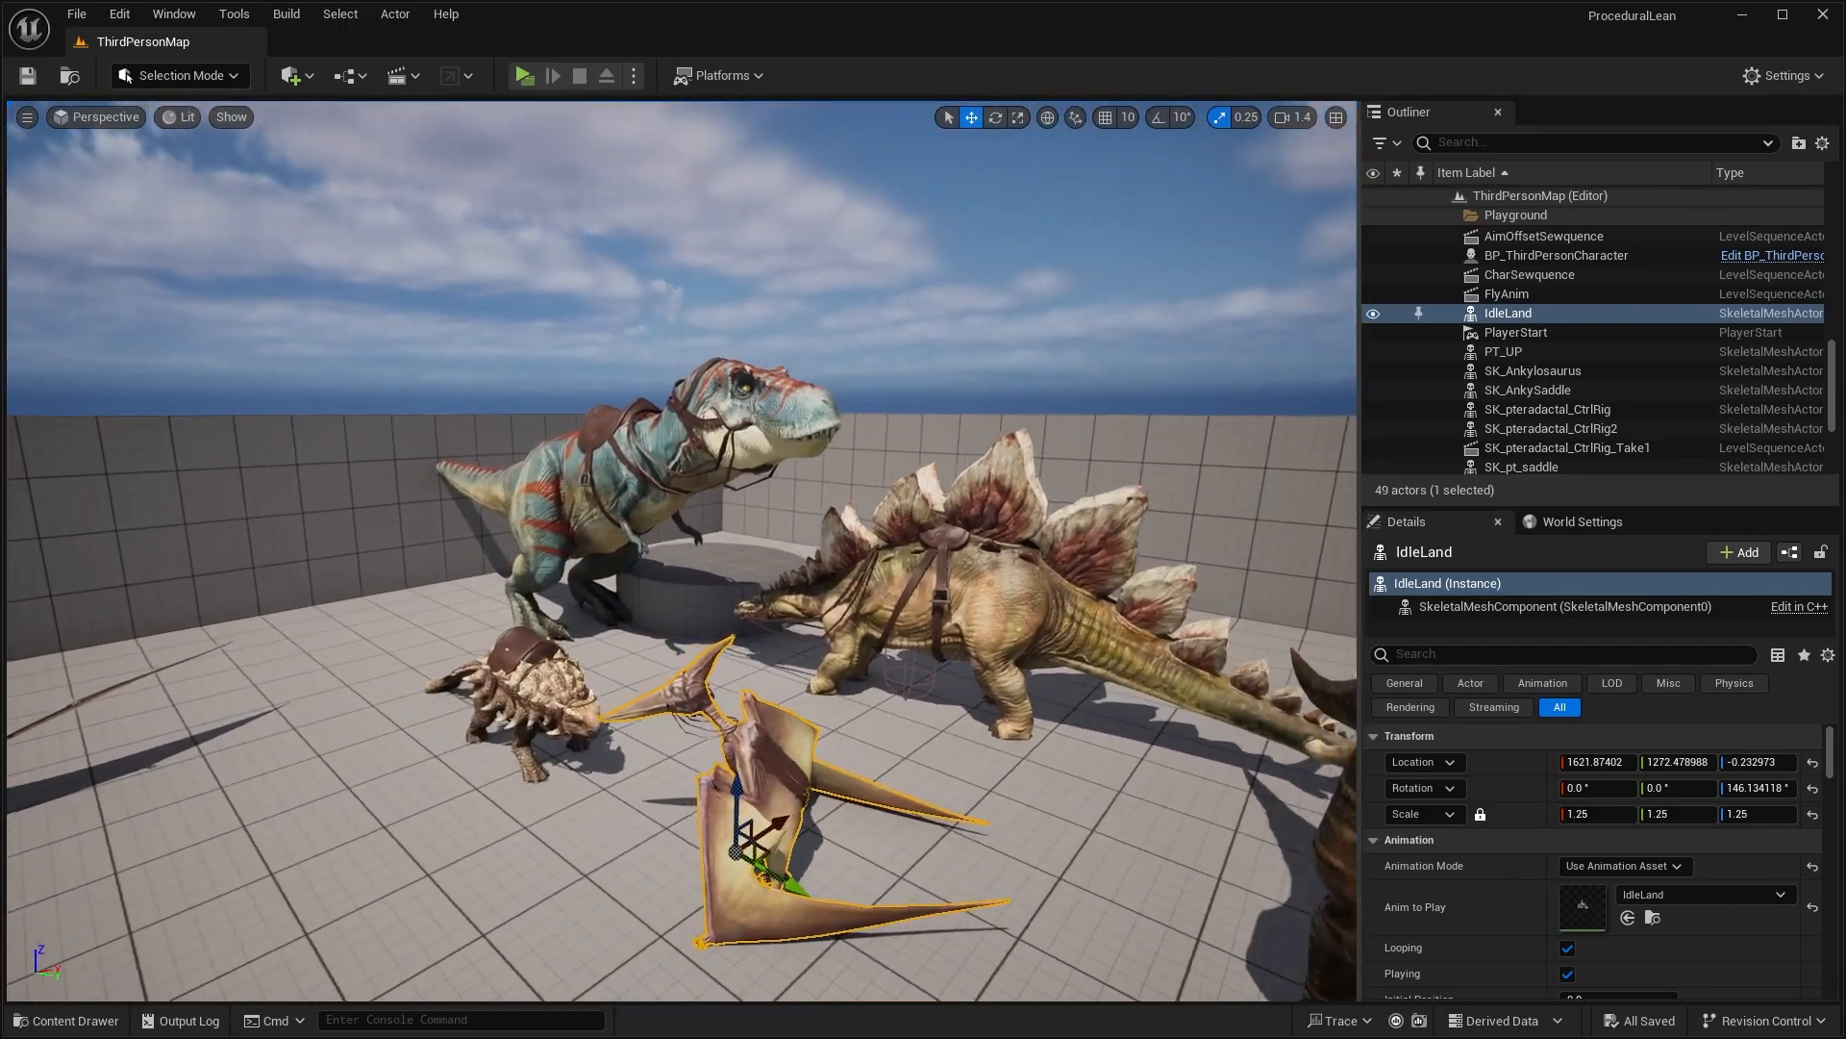
Launch a Play session and take control of the pteranodon rider in the preview
{"action": "left_click", "coordinate": [526, 75]}
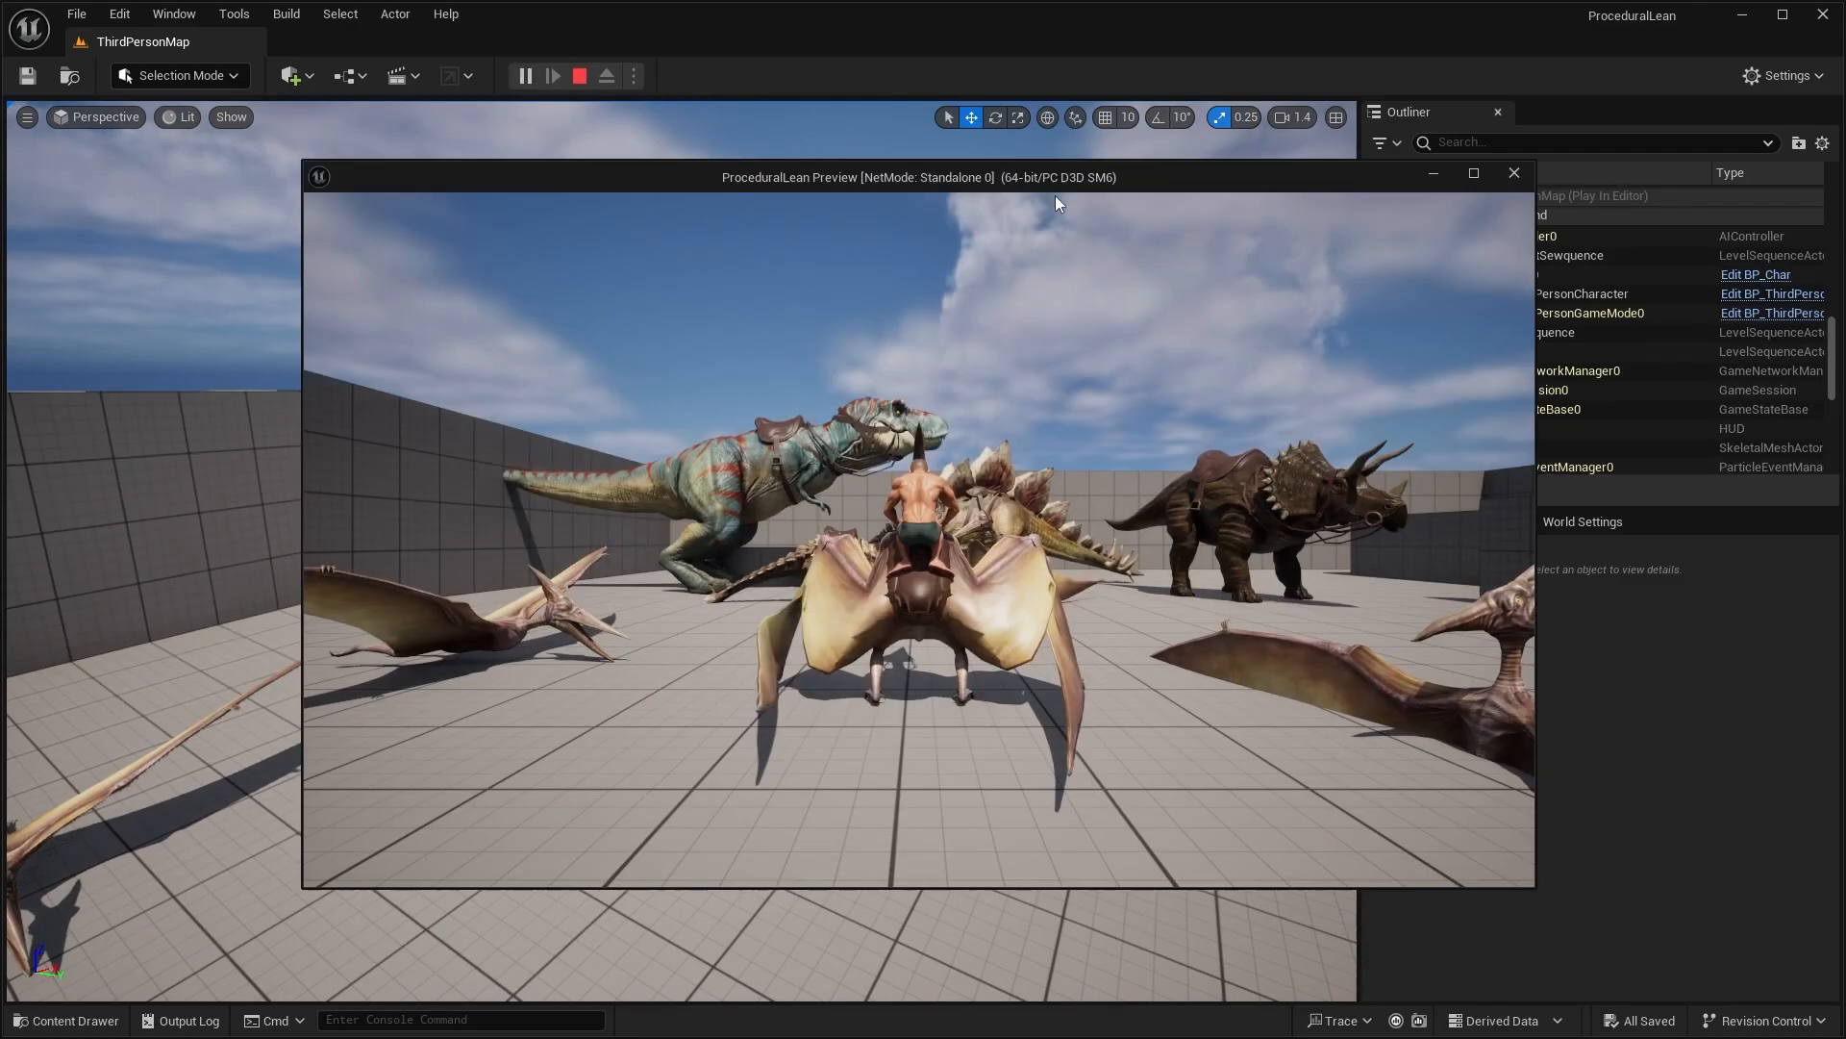
{"action": "left_click", "coordinate": [1472, 177]}
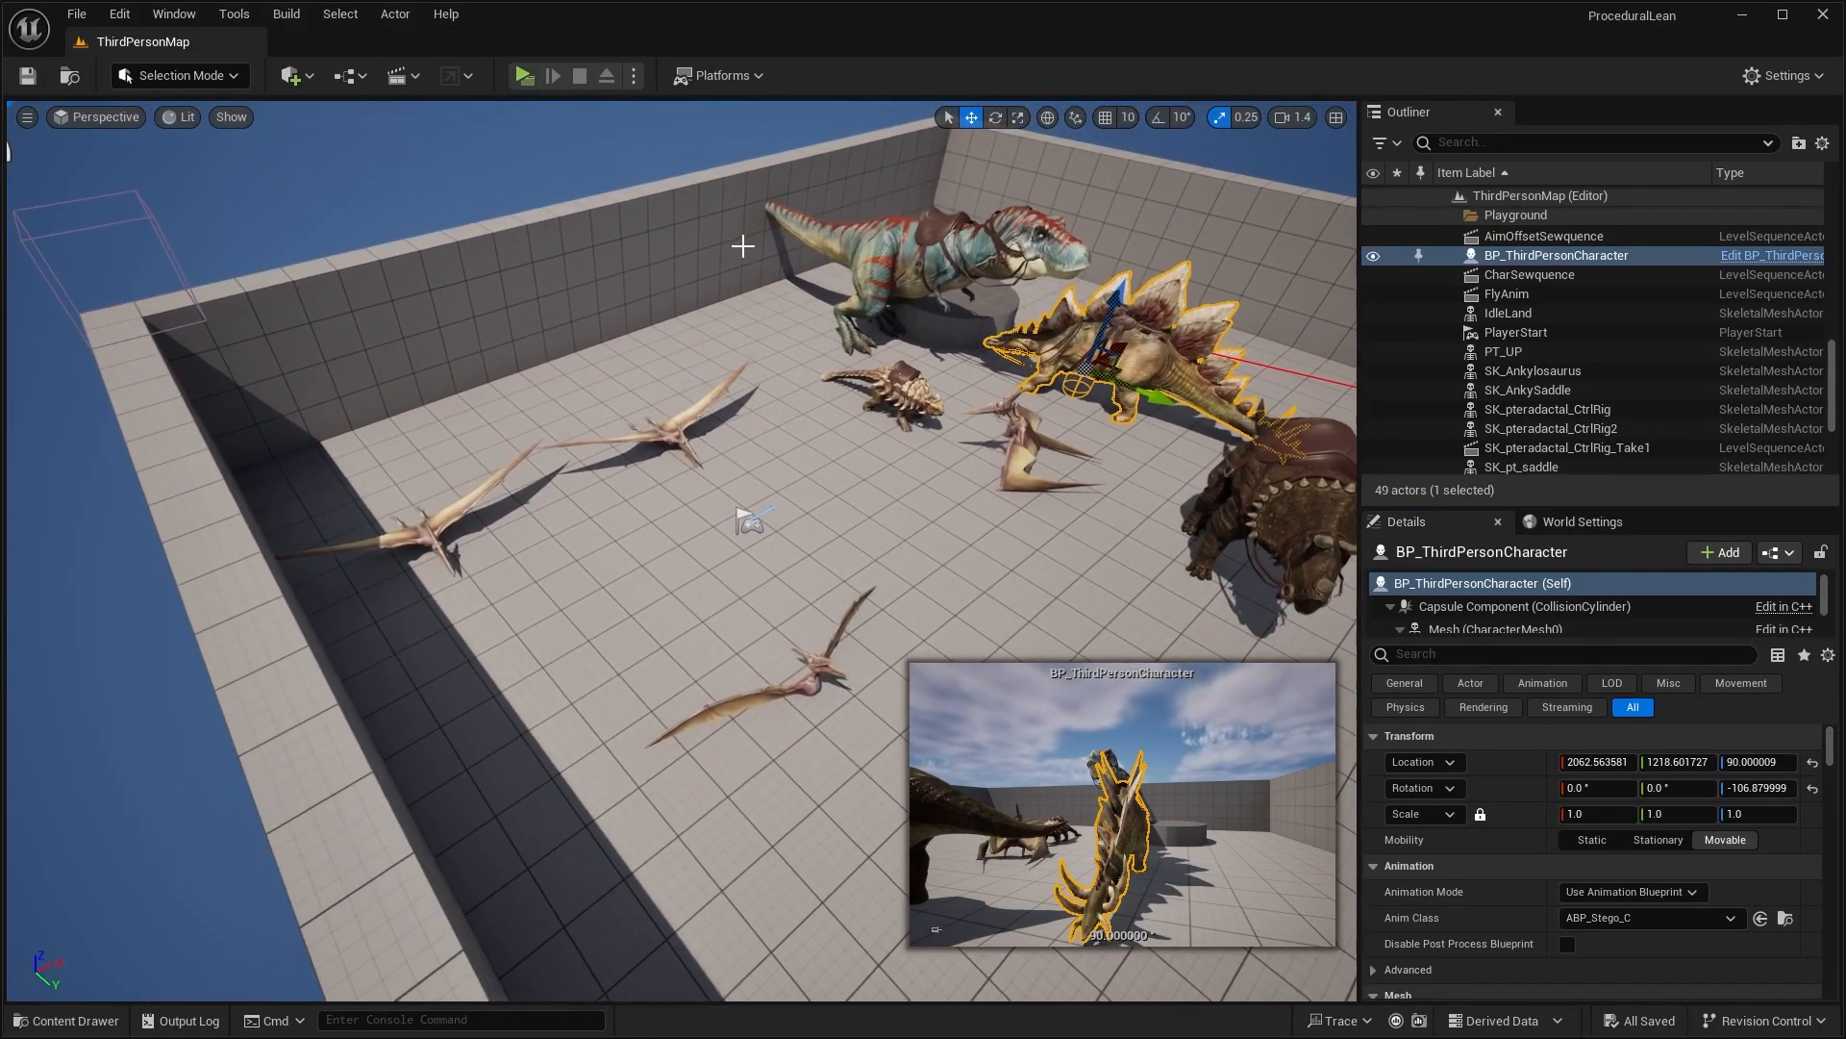
Launch a new Play session controlling the stegosaurus with the ABP_Stego animation class
{"action": "left_click", "coordinate": [523, 75]}
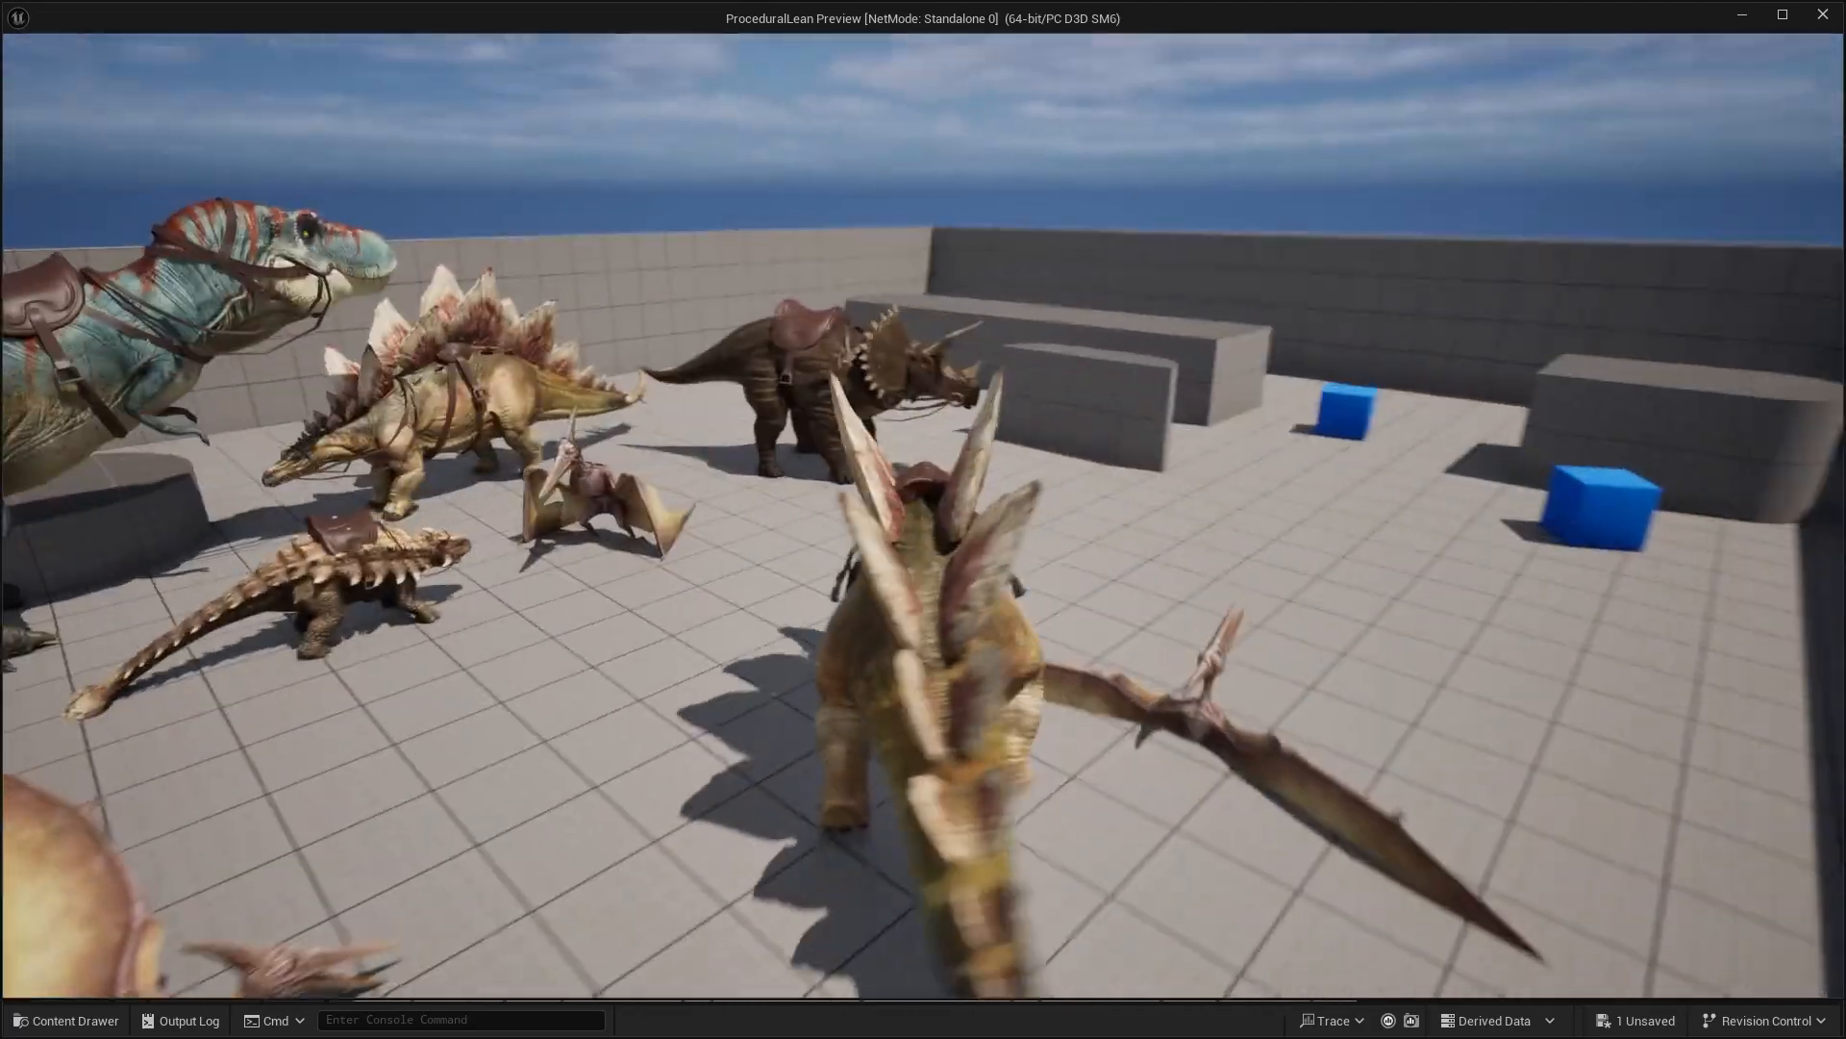